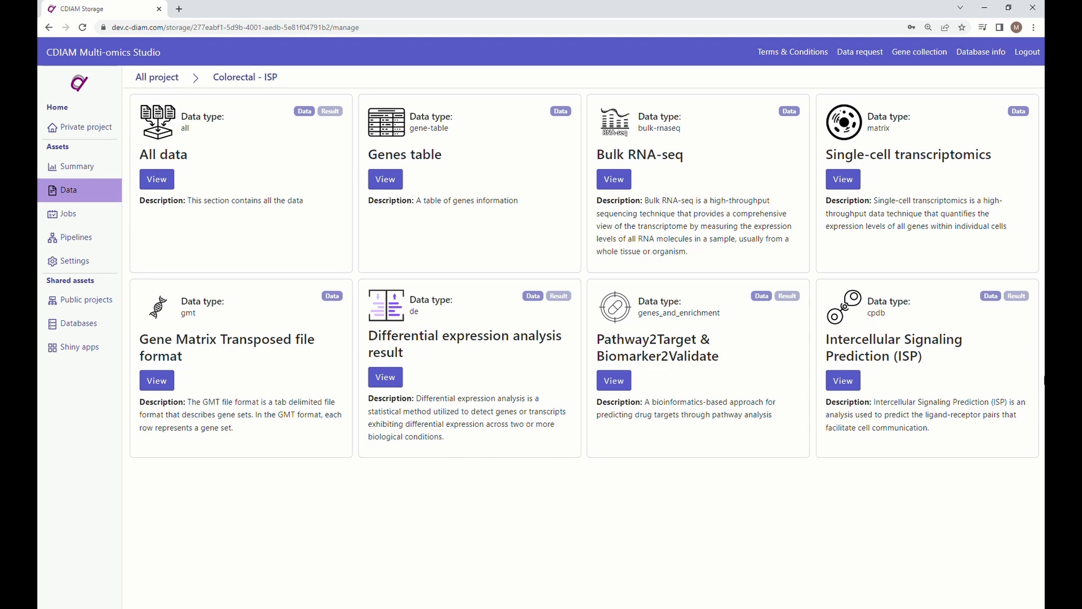
- View the Intercellular Signaling Prediction files and select cpdb_SMC02-T_Cell_type_GSE132465.tsv
click(842, 381)
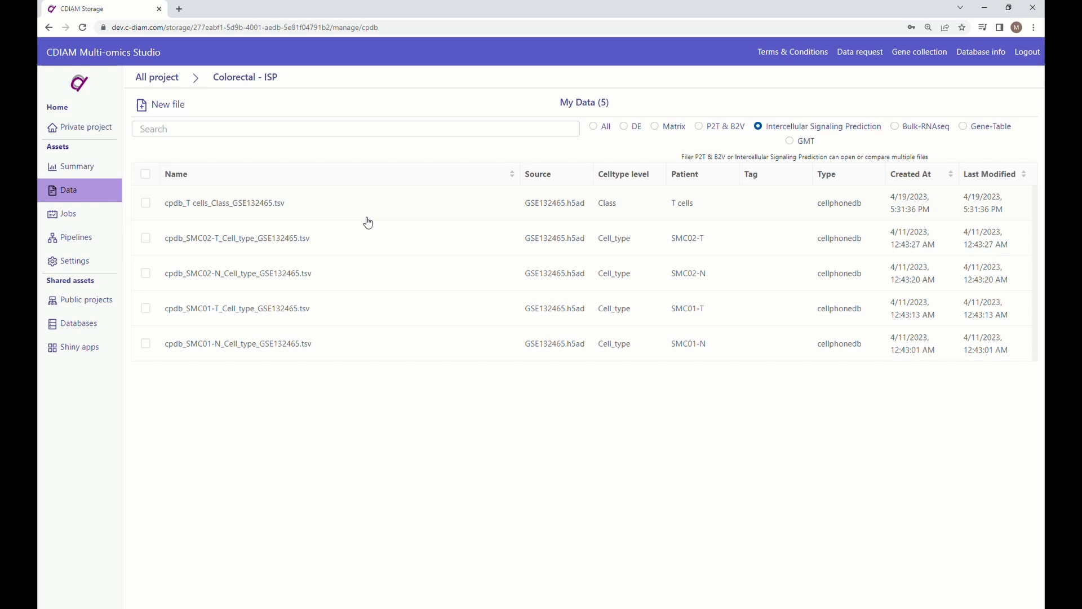
click(145, 269)
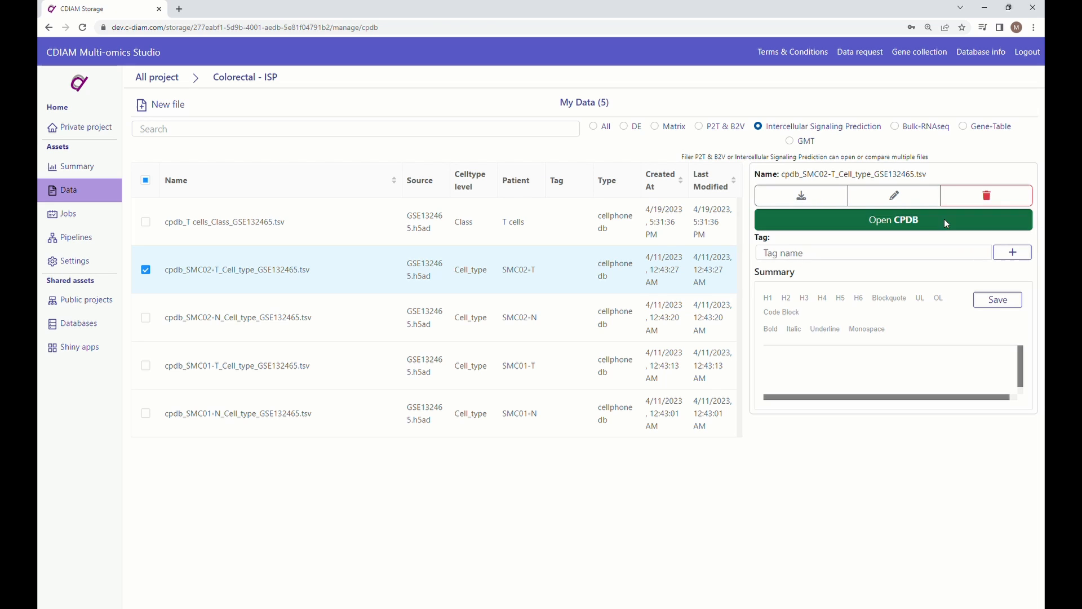
- Show SMC02-T in the CellphoneDB viewer filtered to ct_from = B cells
click(892, 219)
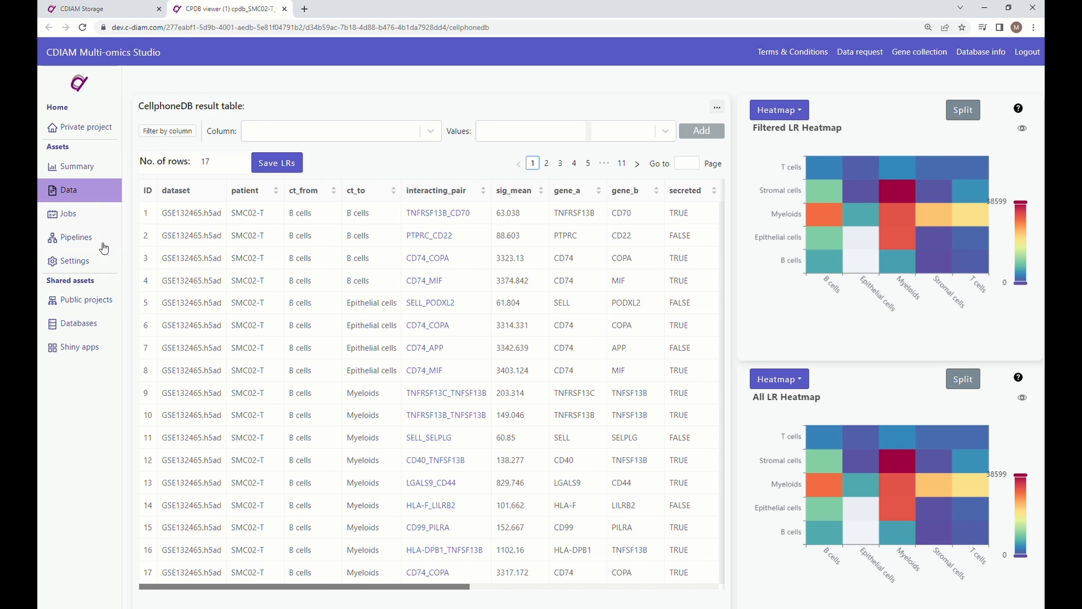
scroll(right, 3)
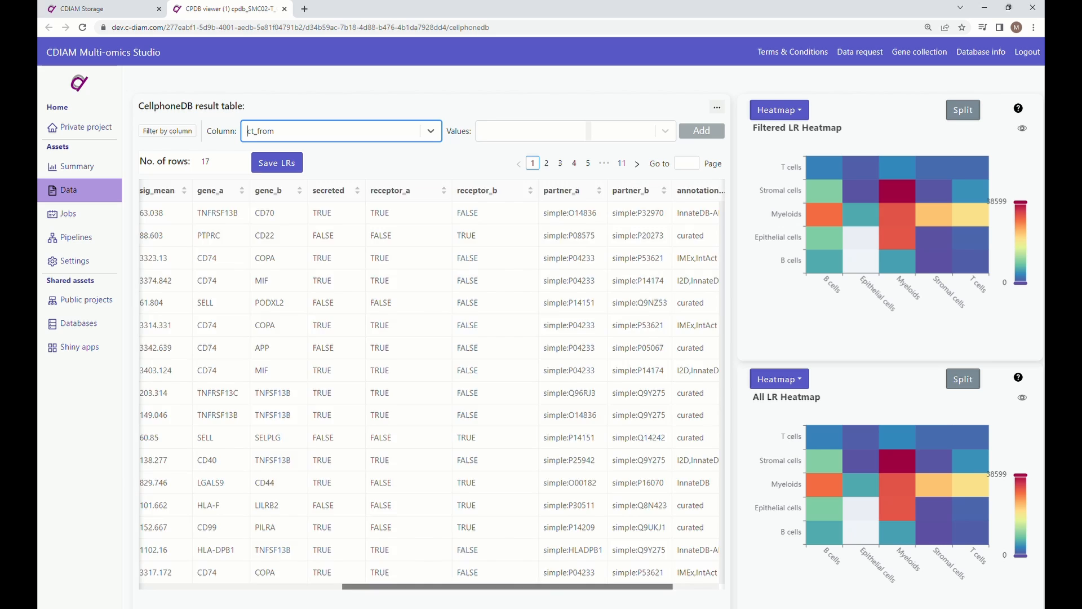
click(430, 130)
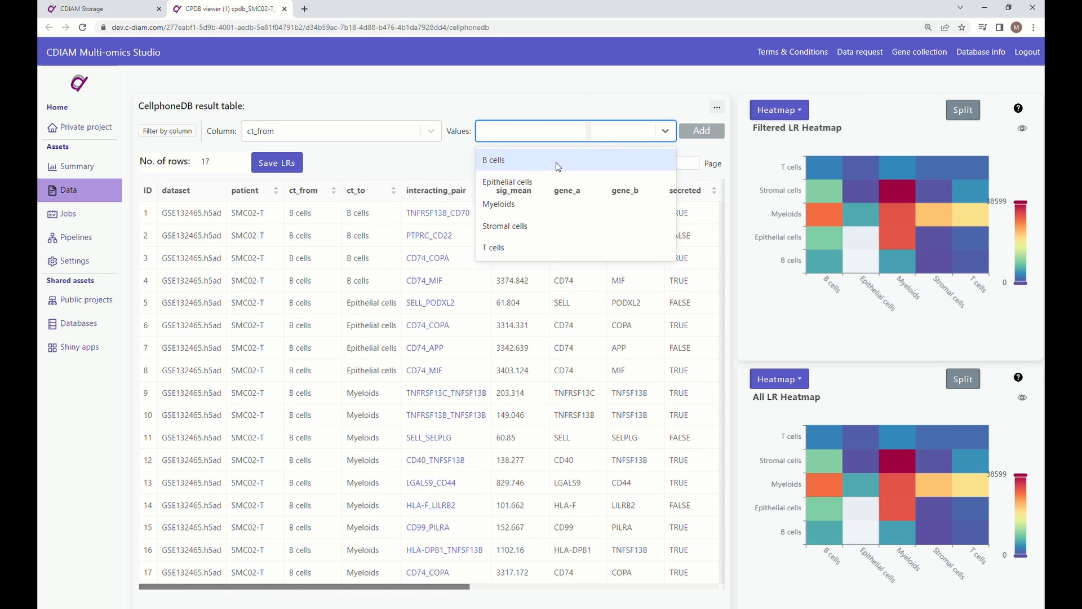
click(493, 159)
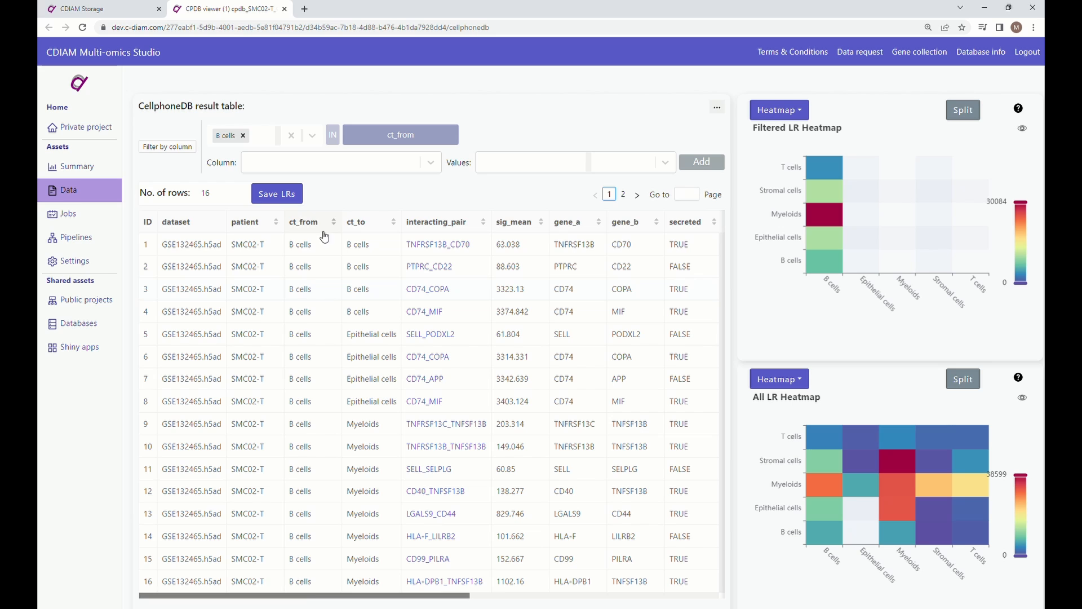
mouse_move(275, 568)
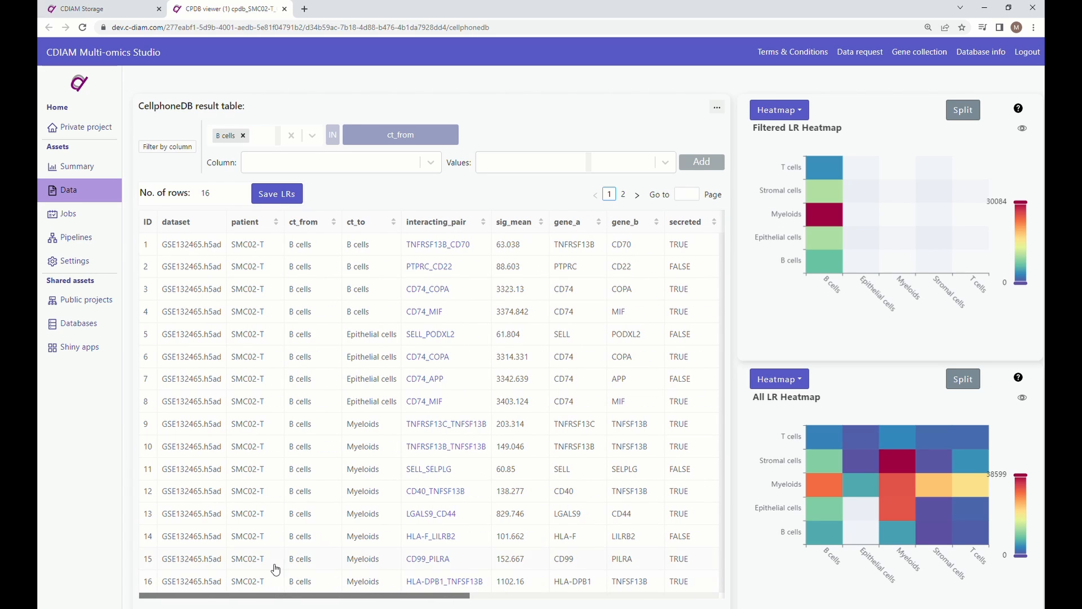
mouse_move(688, 128)
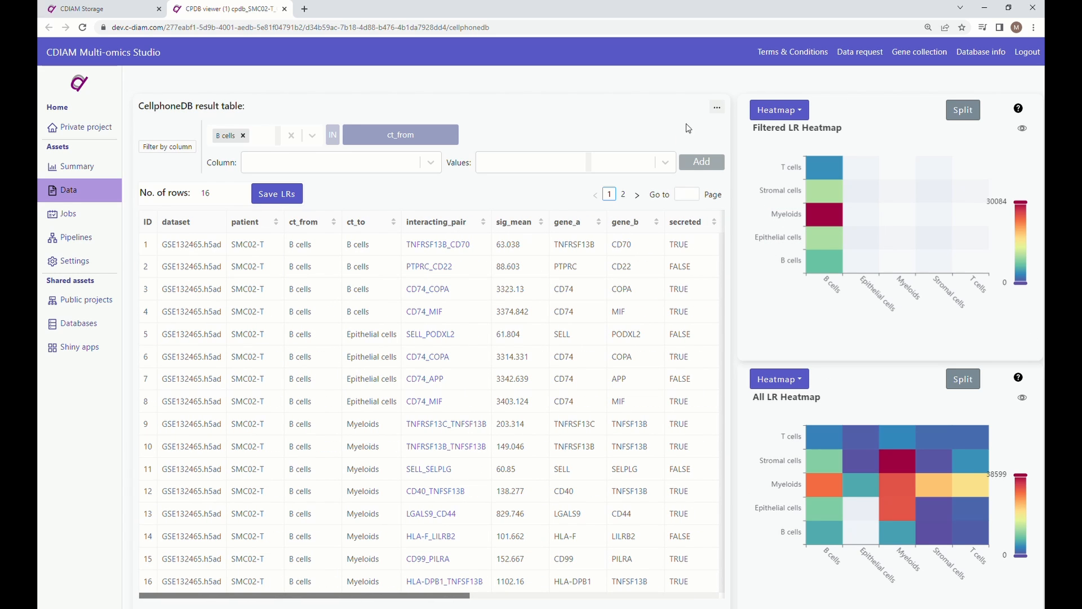
mouse_move(869, 55)
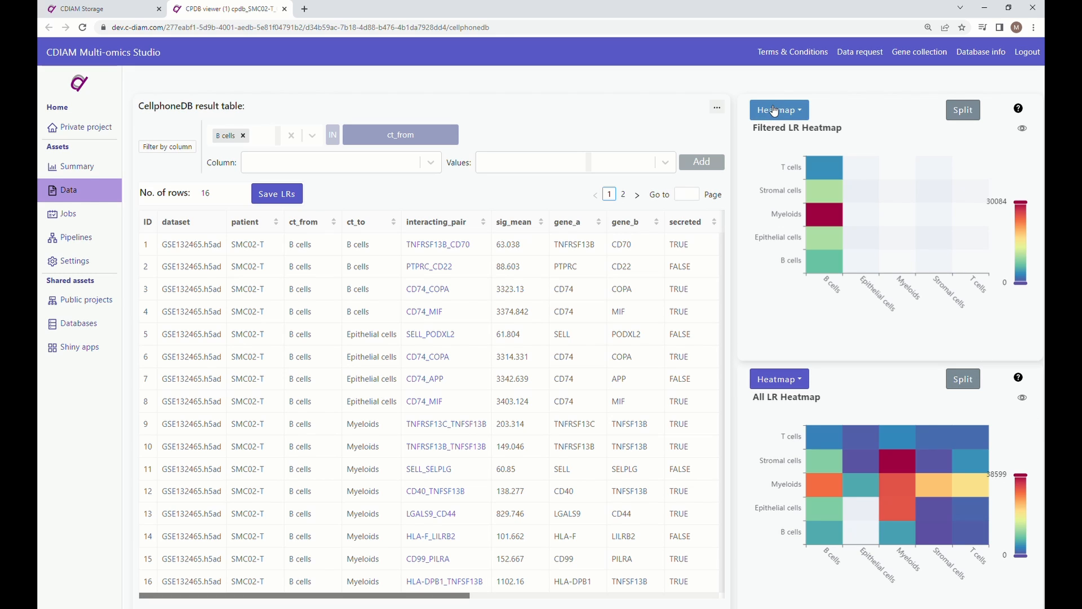
- Show both the filtered and full SMC02-T interaction panels as graphs
click(779, 109)
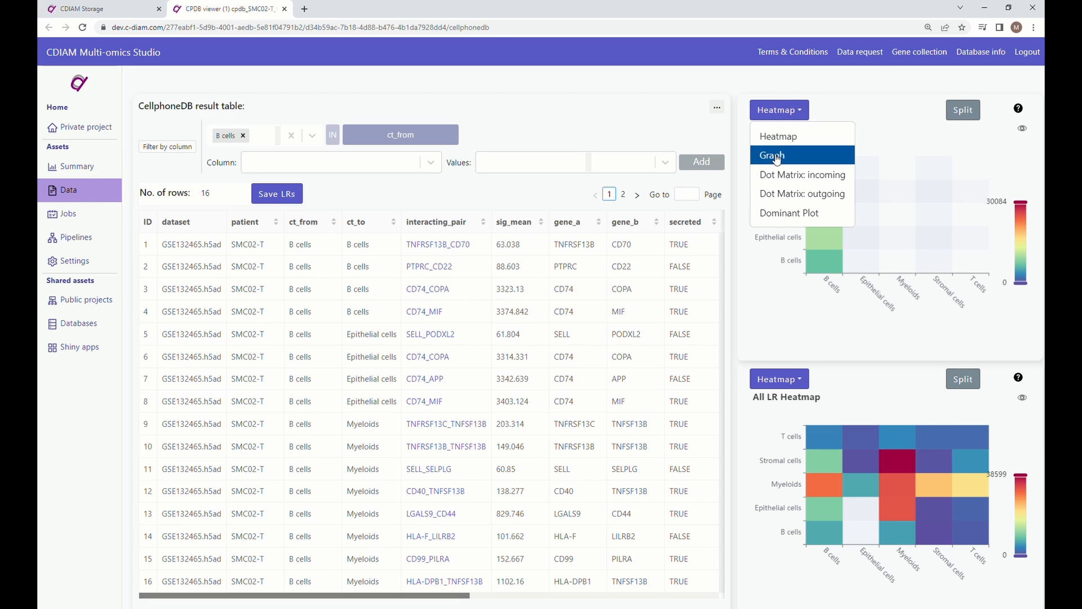
click(771, 155)
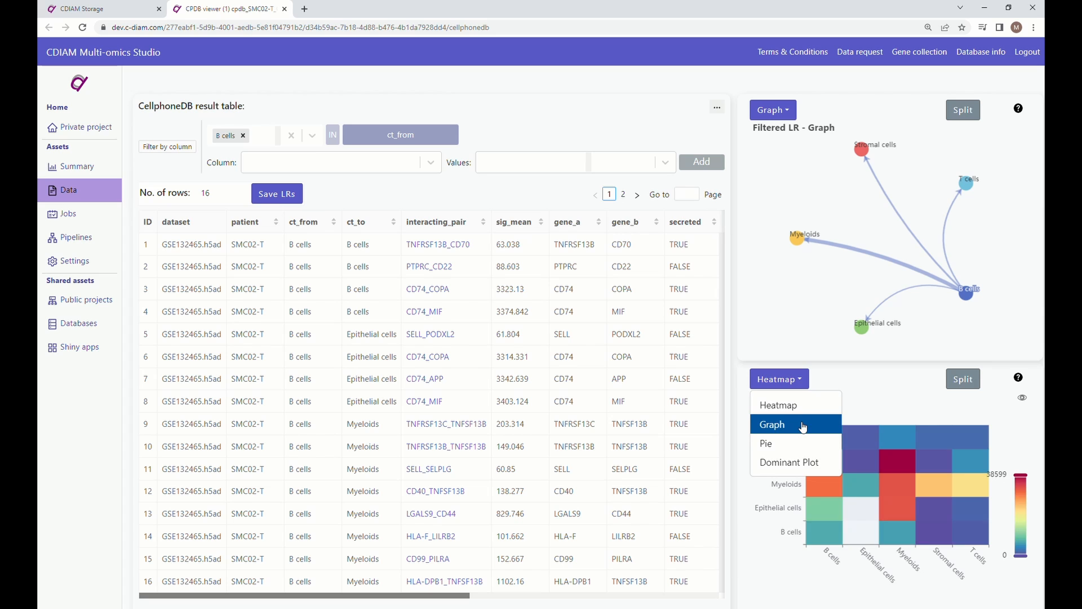
click(772, 425)
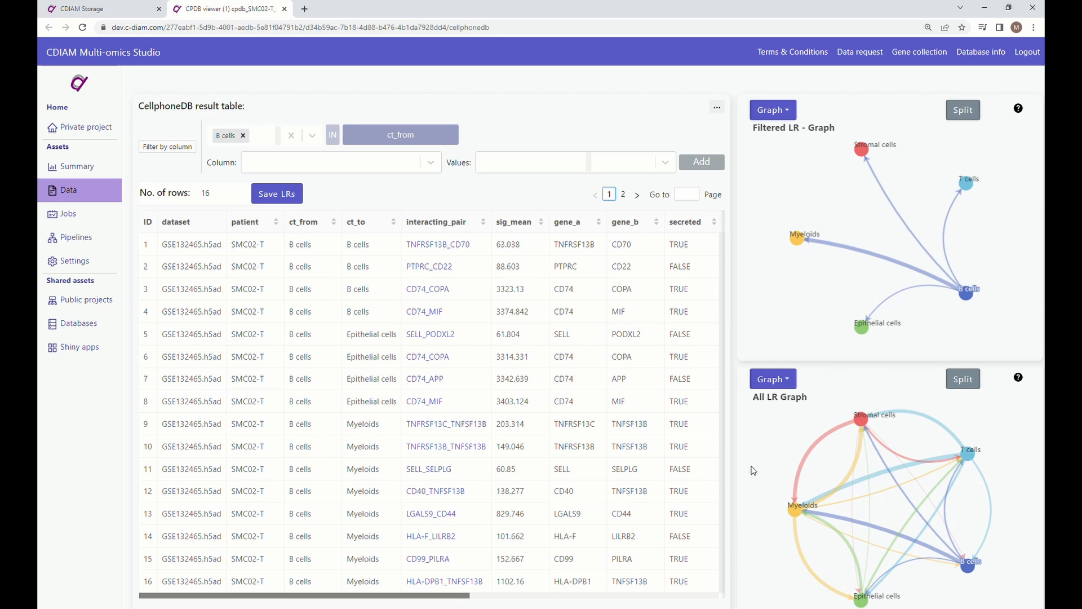
mouse_move(797, 378)
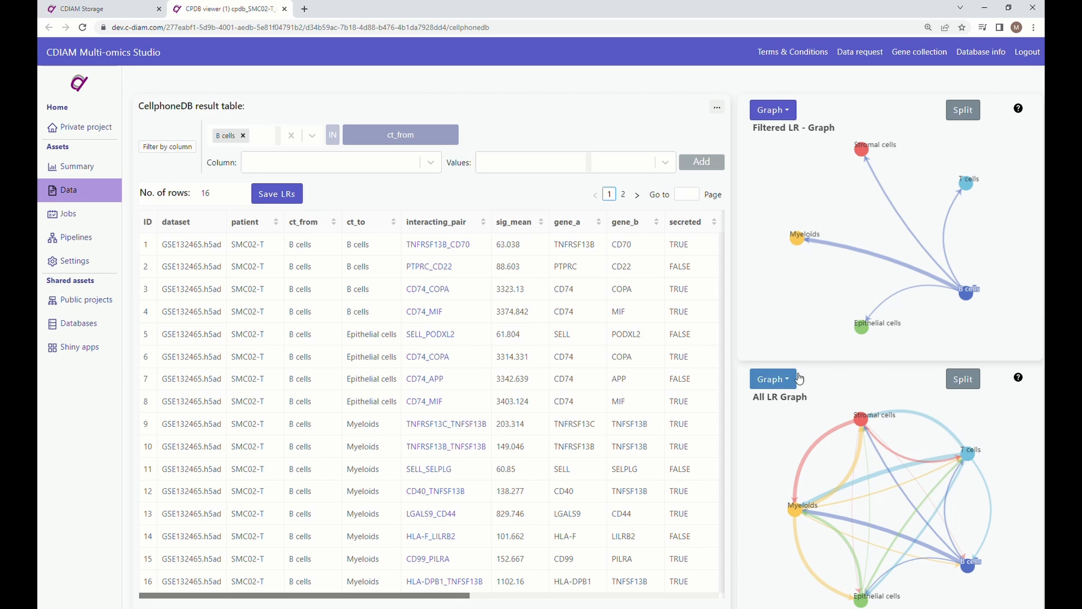
- Switch both panels to dominant plots and return to the storage file list
click(773, 110)
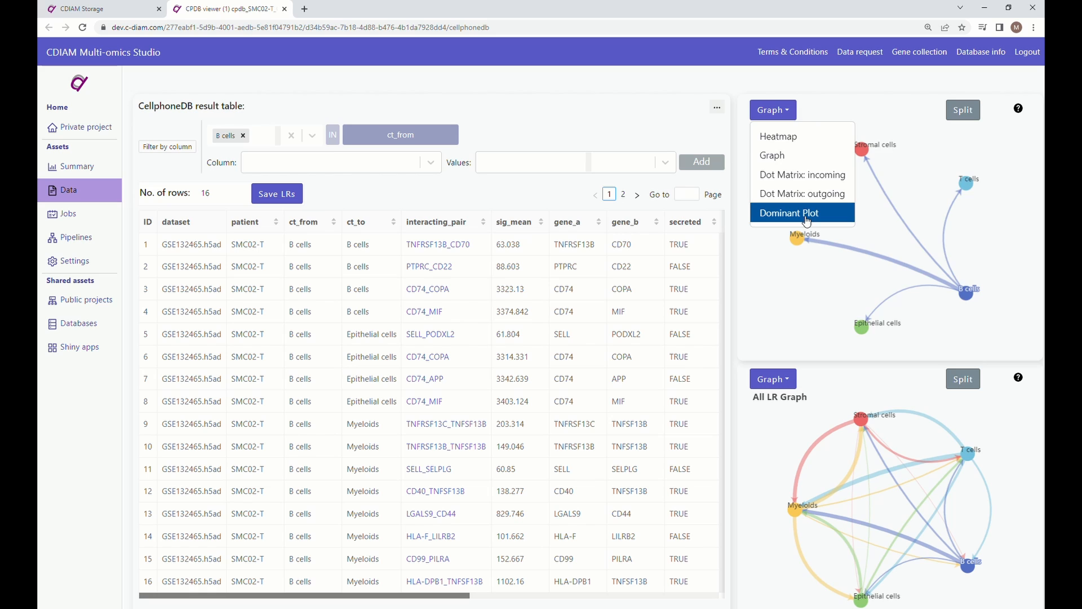
click(788, 213)
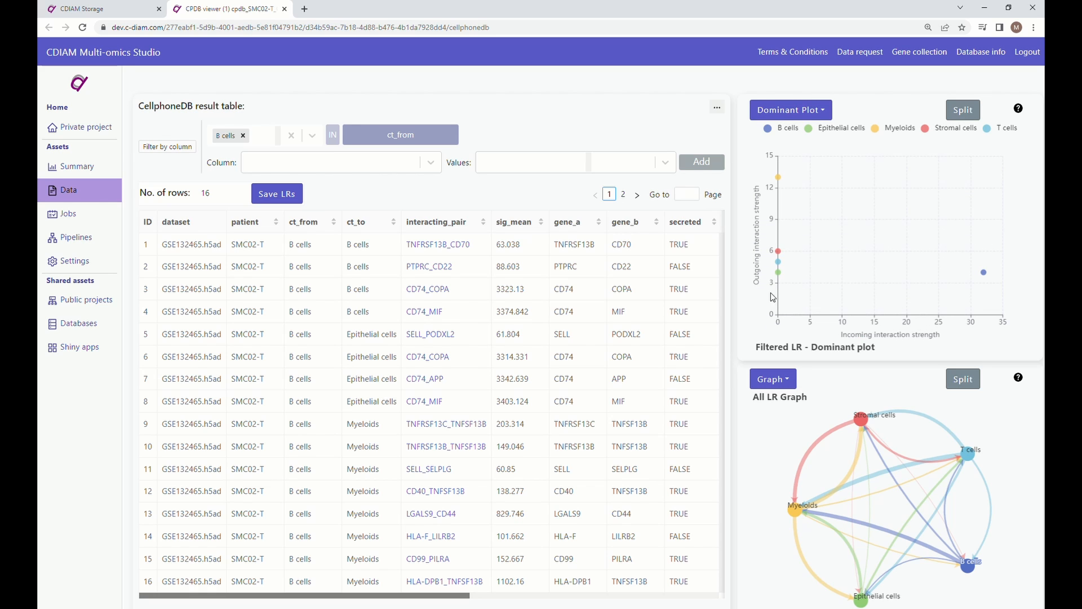
click(772, 379)
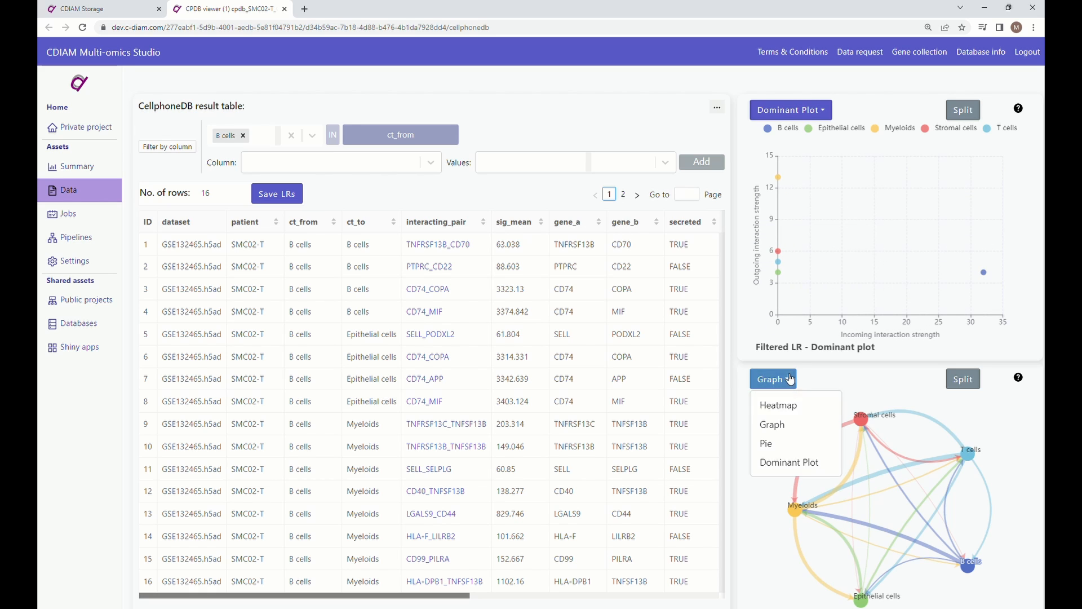
click(789, 462)
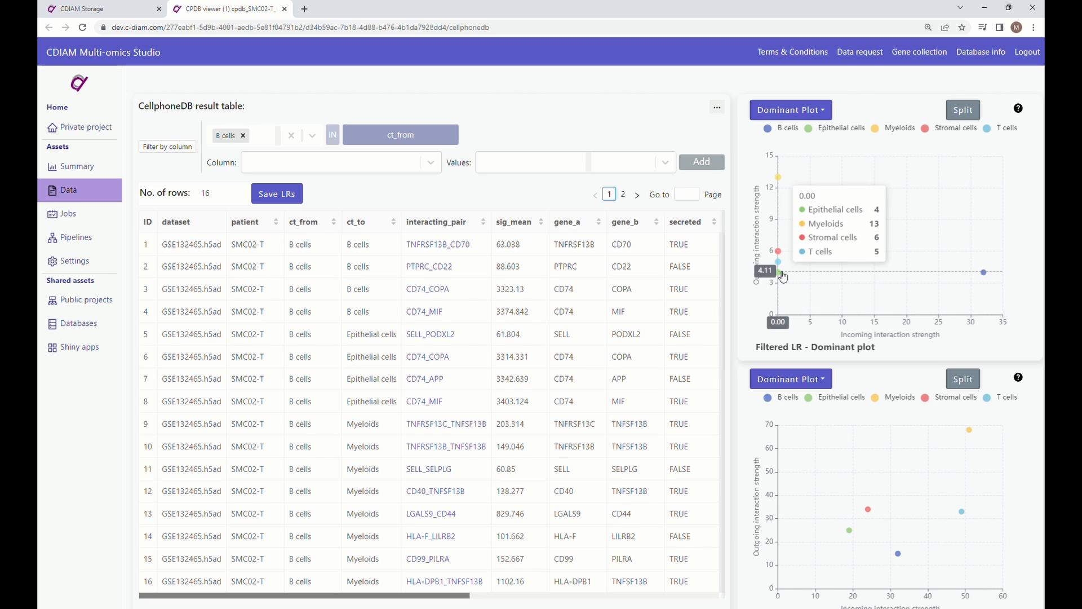
click(79, 10)
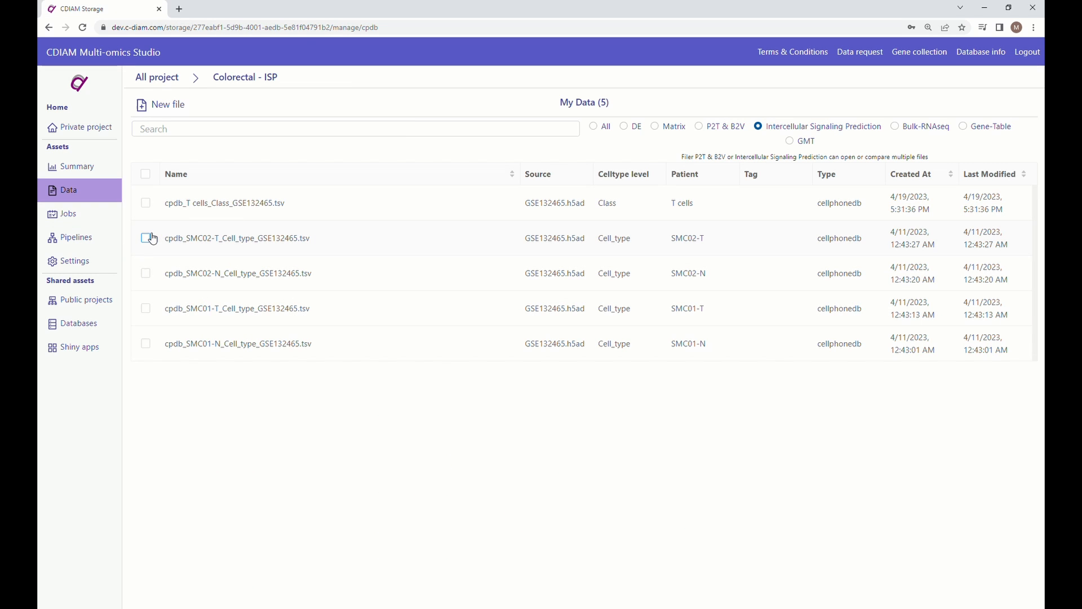
- Load SMC02-T and SMC02-N together in the viewer and start a split comparison
click(145, 238)
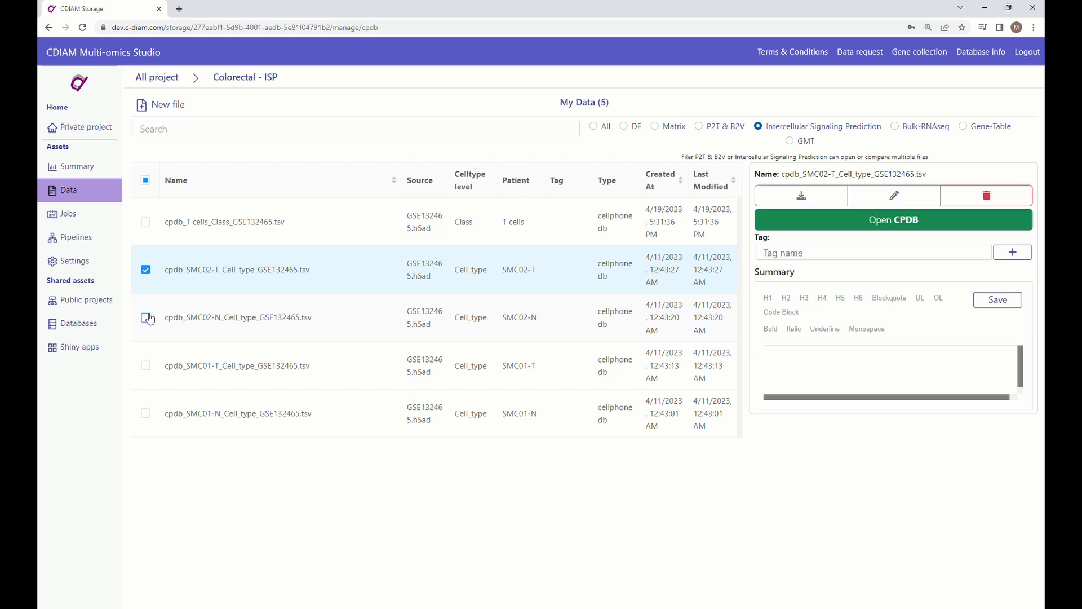
click(145, 318)
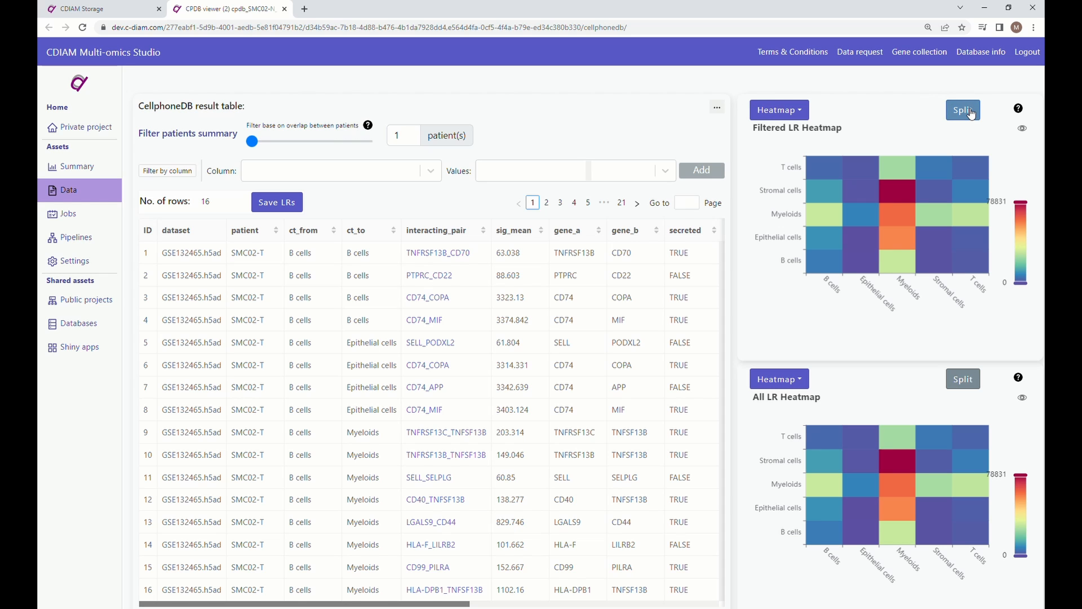
click(963, 110)
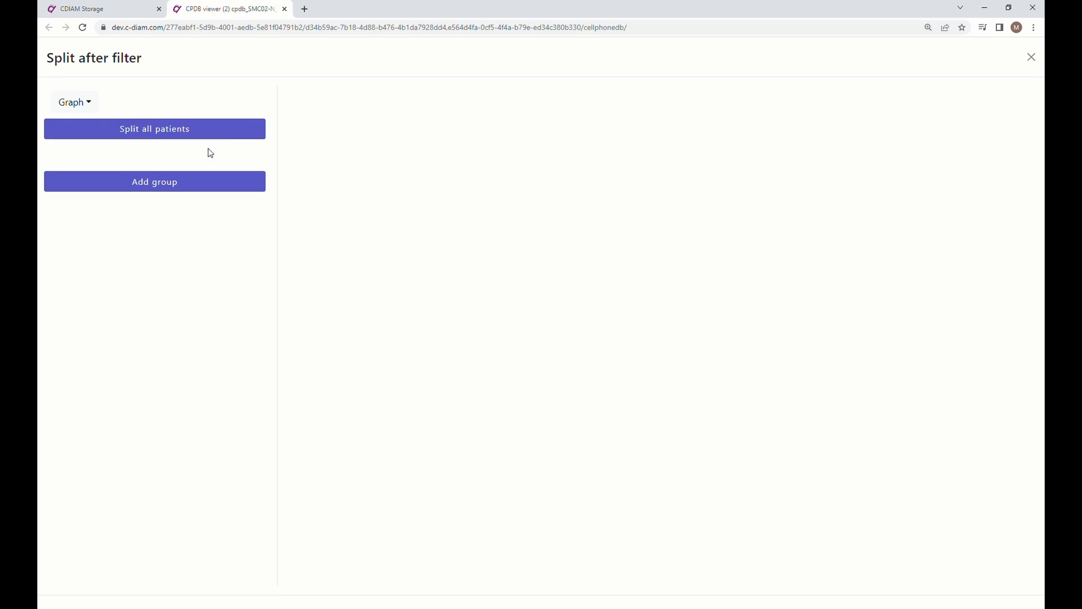
- Split all patients into groups and view SMC02-T vs SMC02-N as heatmaps, then dominant plots
click(154, 128)
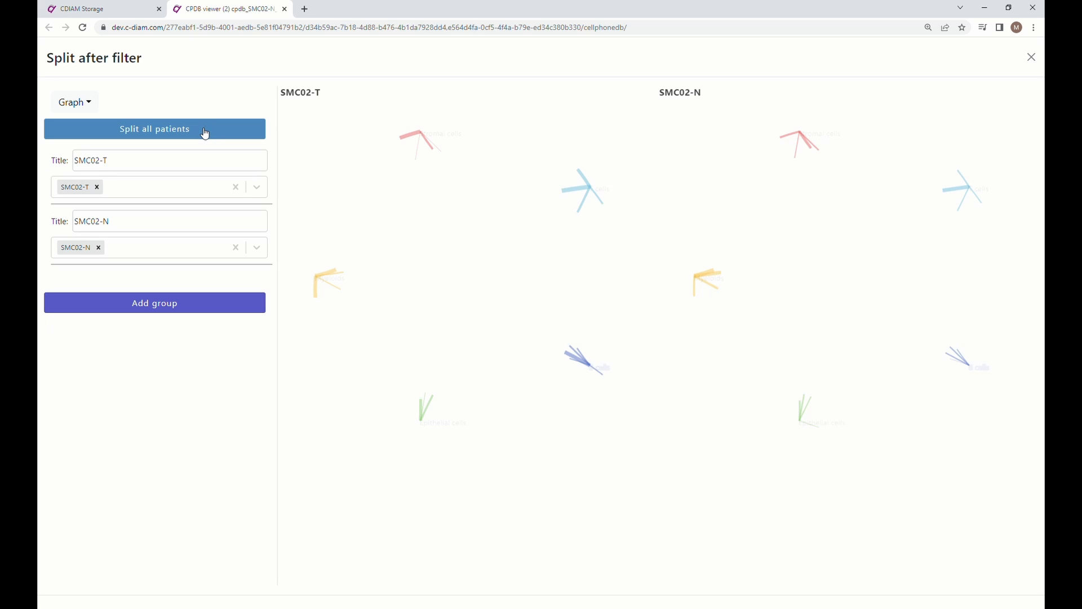
click(154, 128)
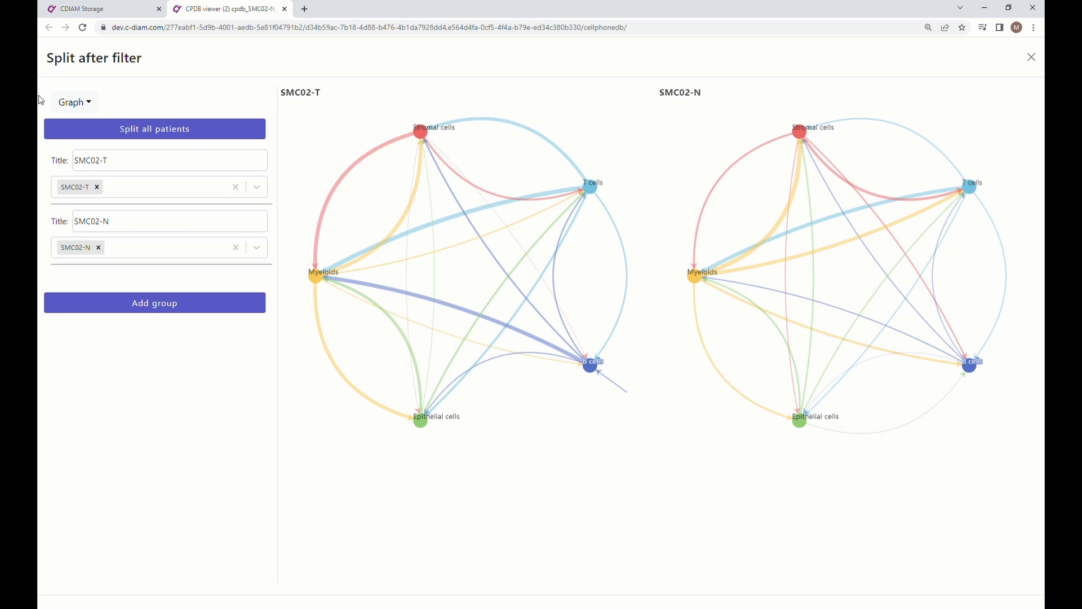
click(74, 102)
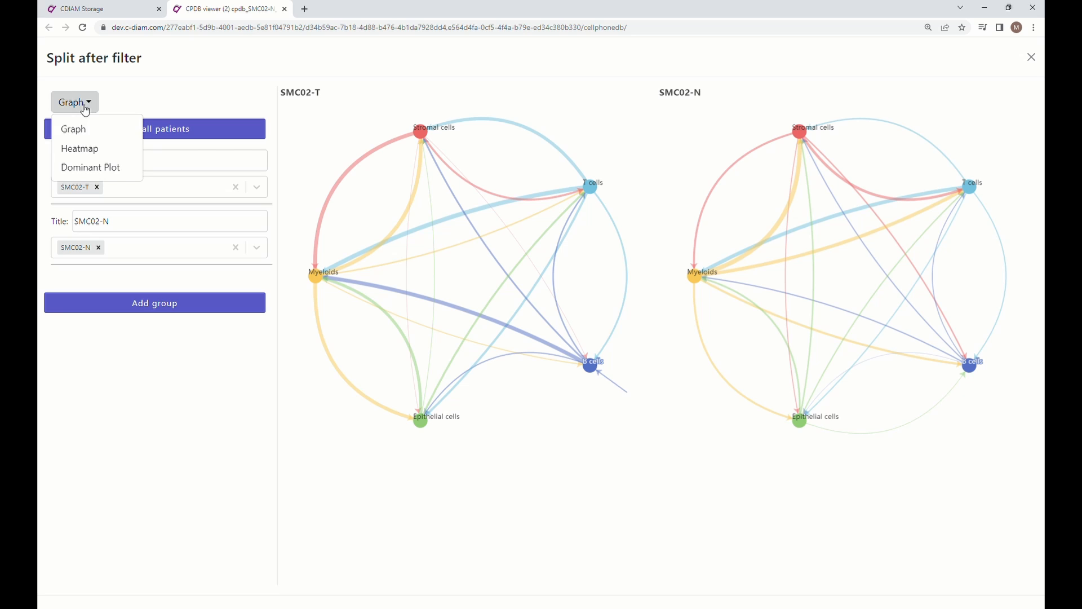
click(78, 149)
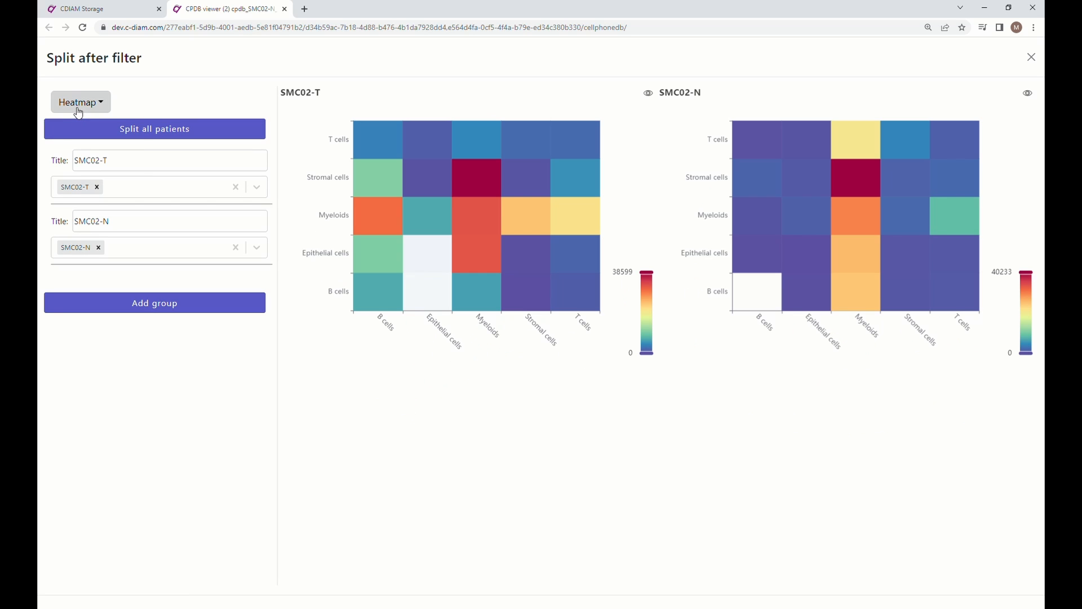
click(81, 102)
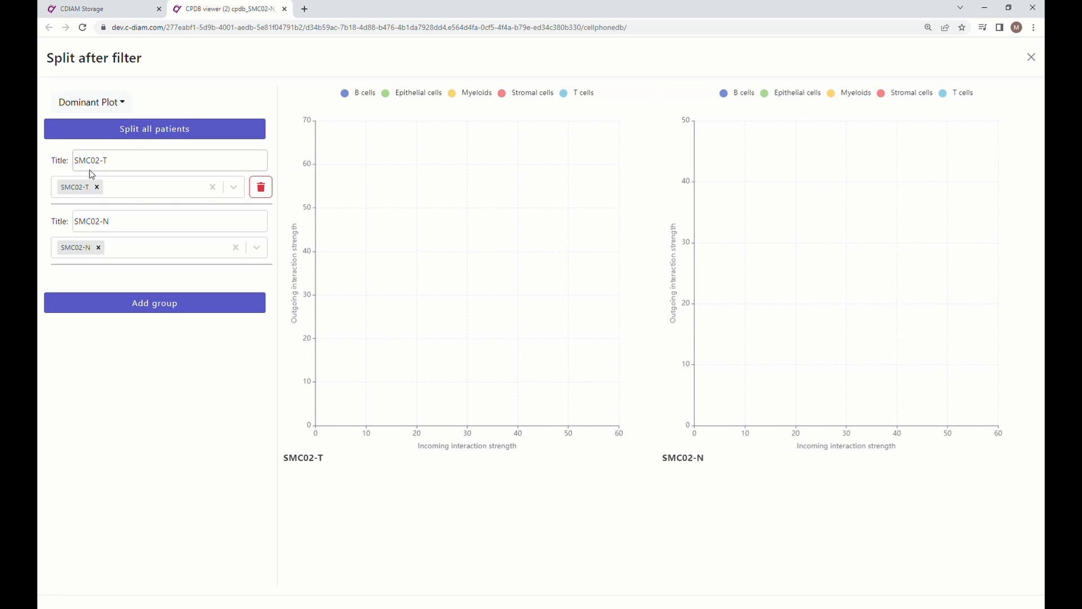
click(155, 129)
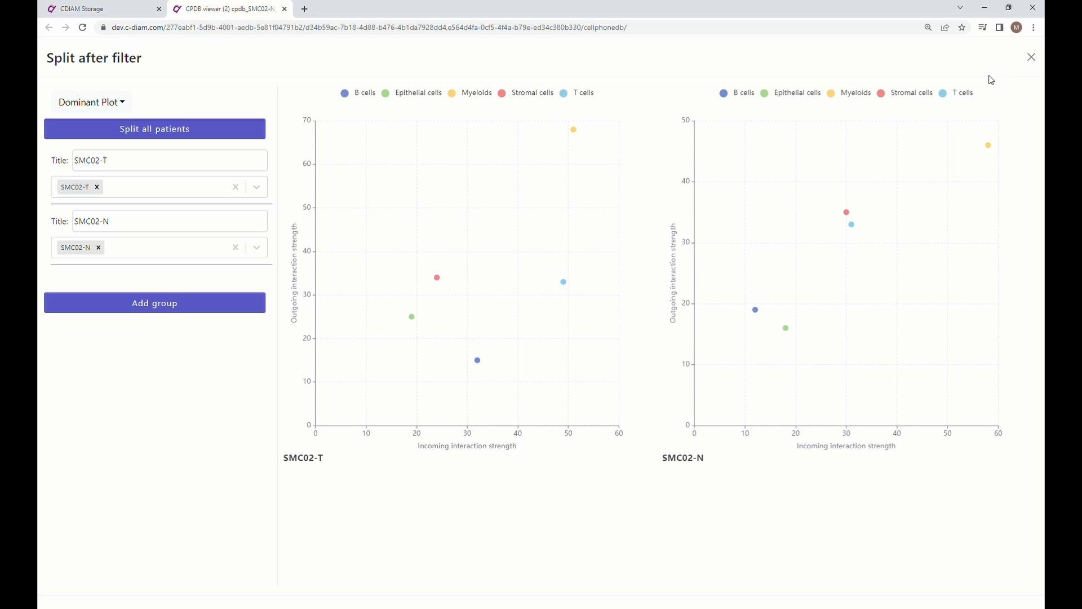